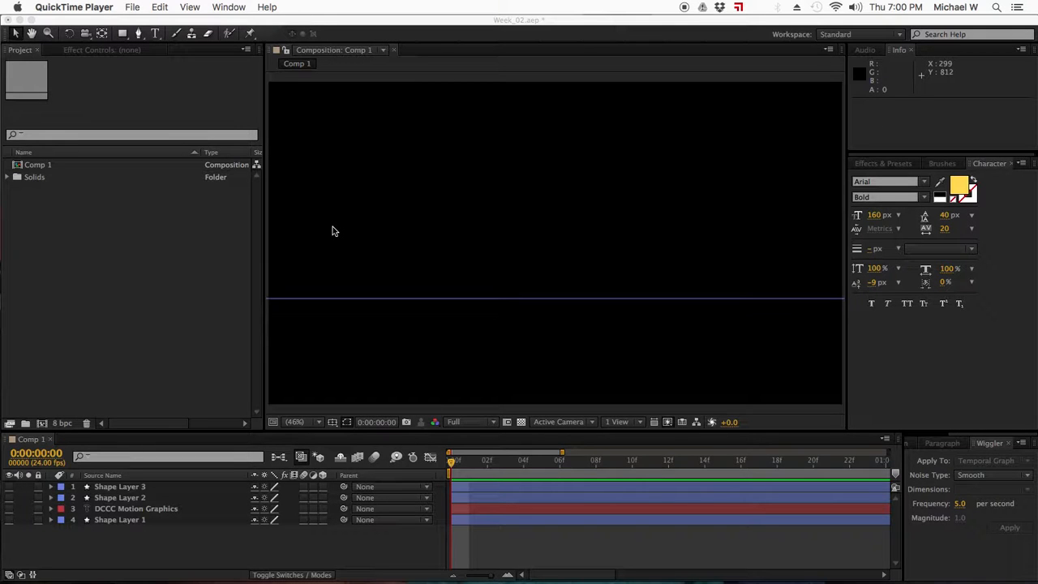
pyautogui.moveTo(312, 130)
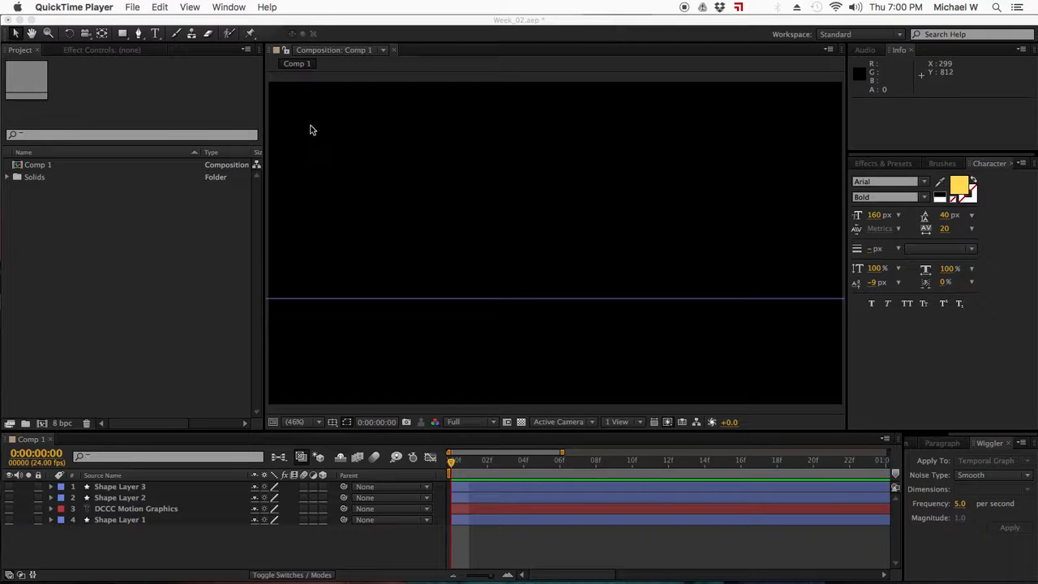
# Bring After Effects forward and arrange the workspace panels for the new composition
pyautogui.click(228, 6)
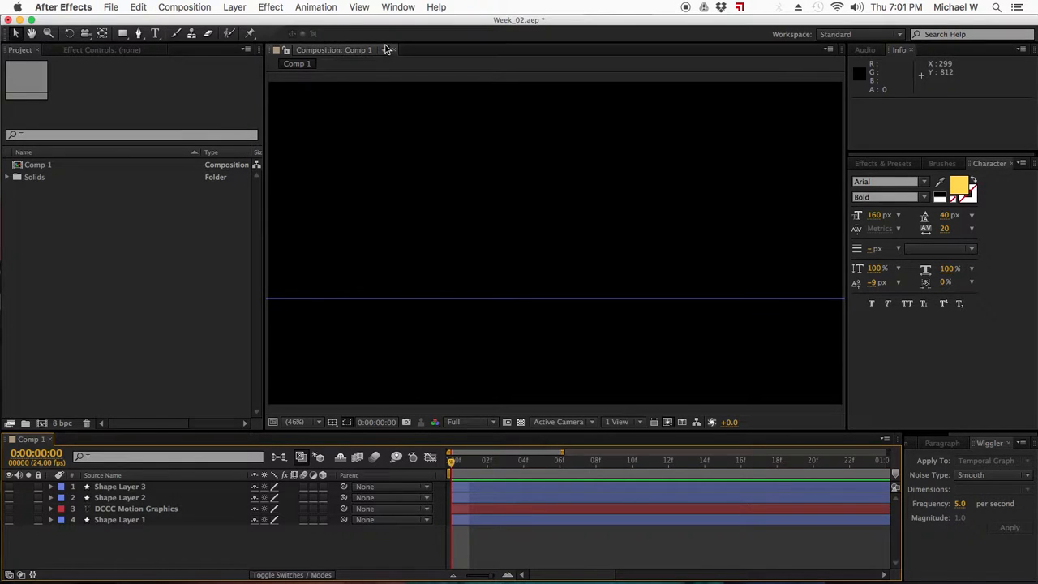
pyautogui.click(399, 7)
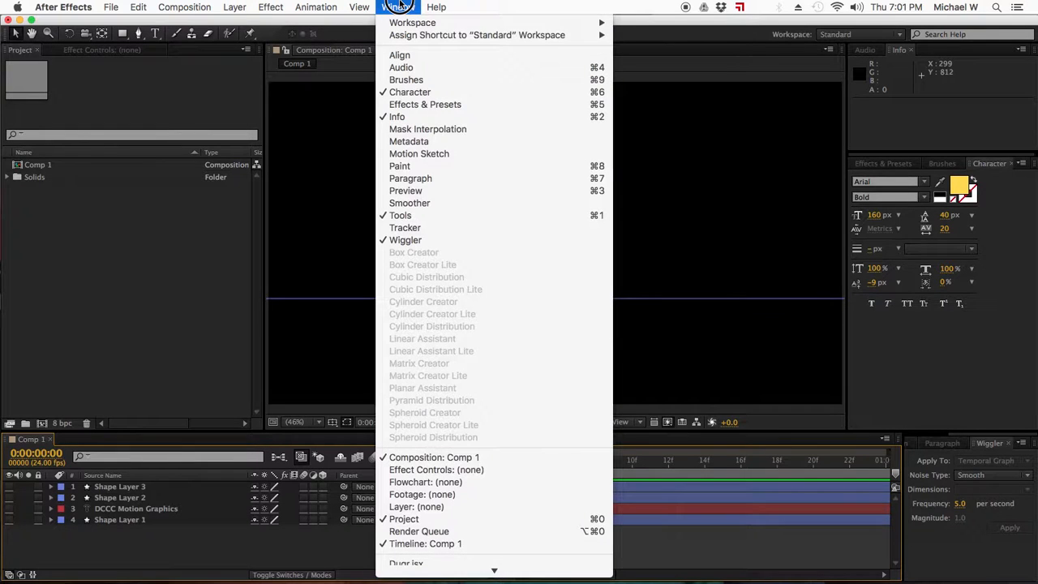
pyautogui.moveTo(454, 214)
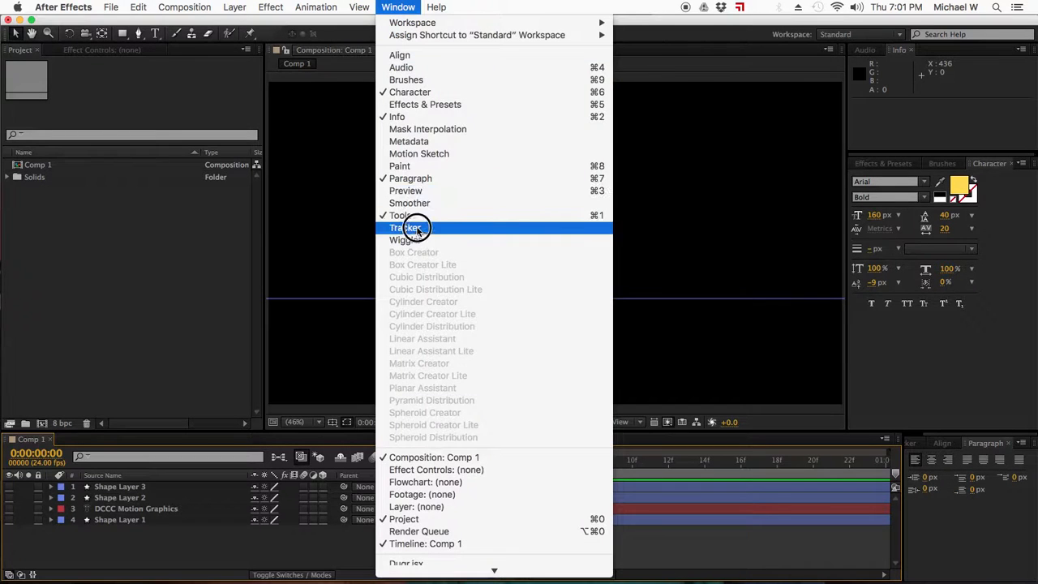
pyautogui.click(406, 240)
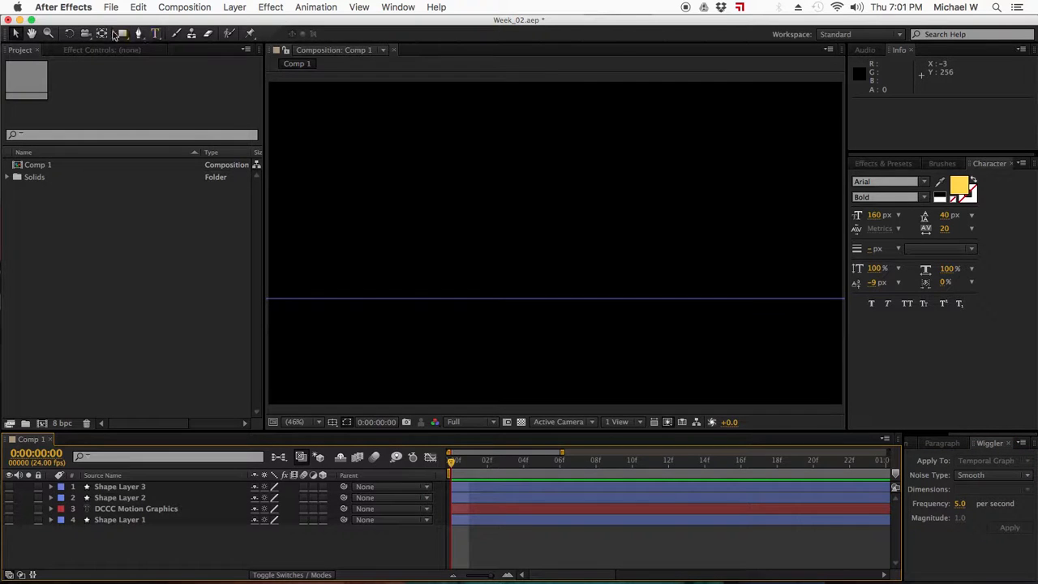
# Add a new shape layer containing a red rectangle path with fill
pyautogui.click(233, 6)
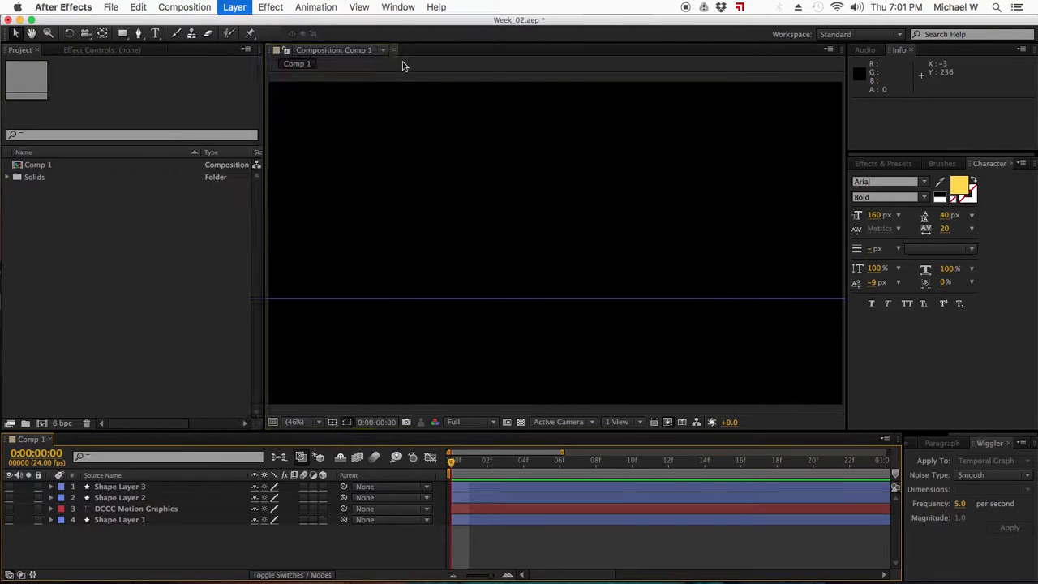
pyautogui.click(463, 34)
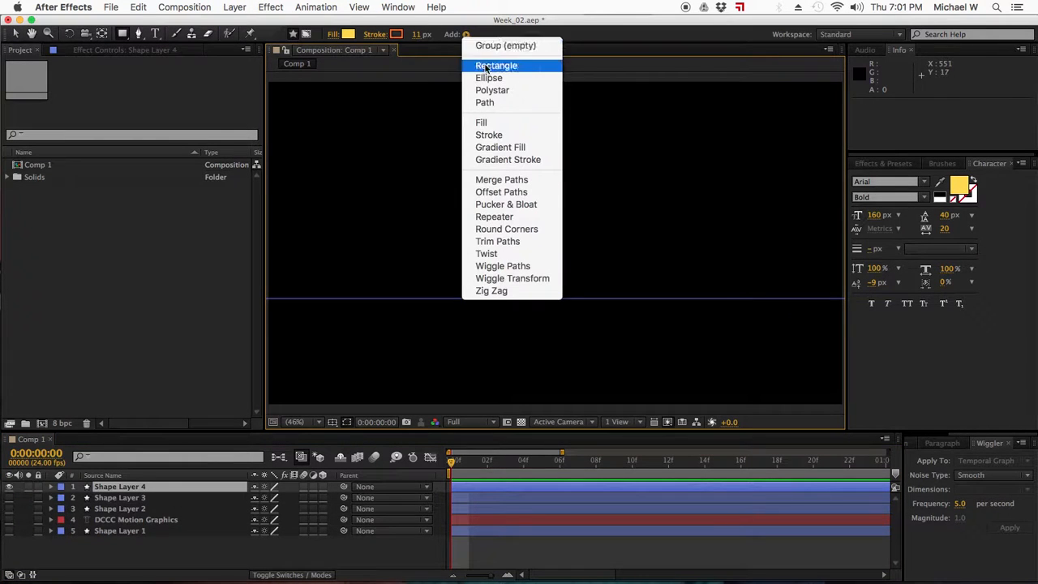
pyautogui.click(496, 64)
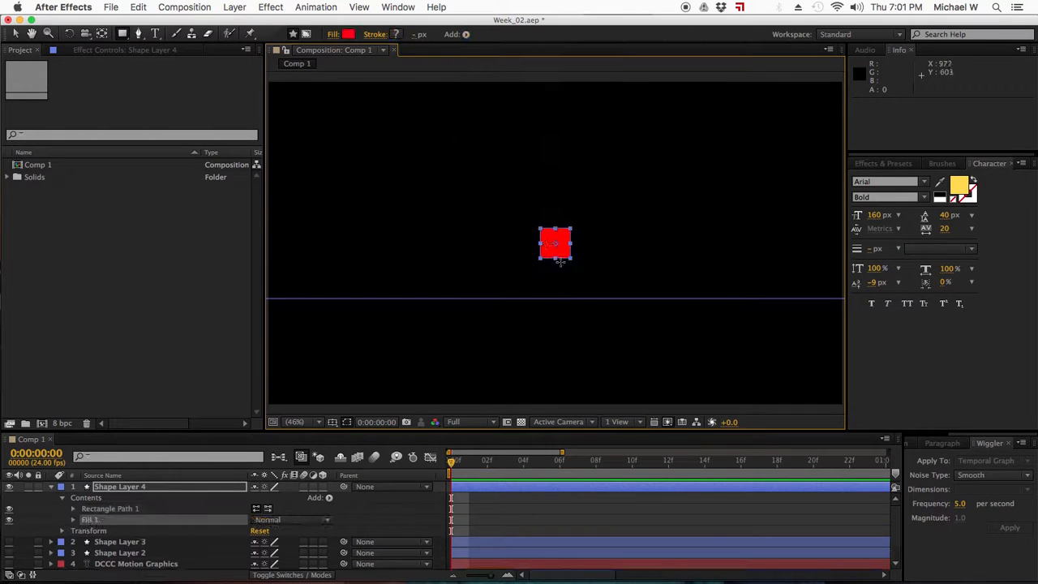
pyautogui.moveTo(591, 295)
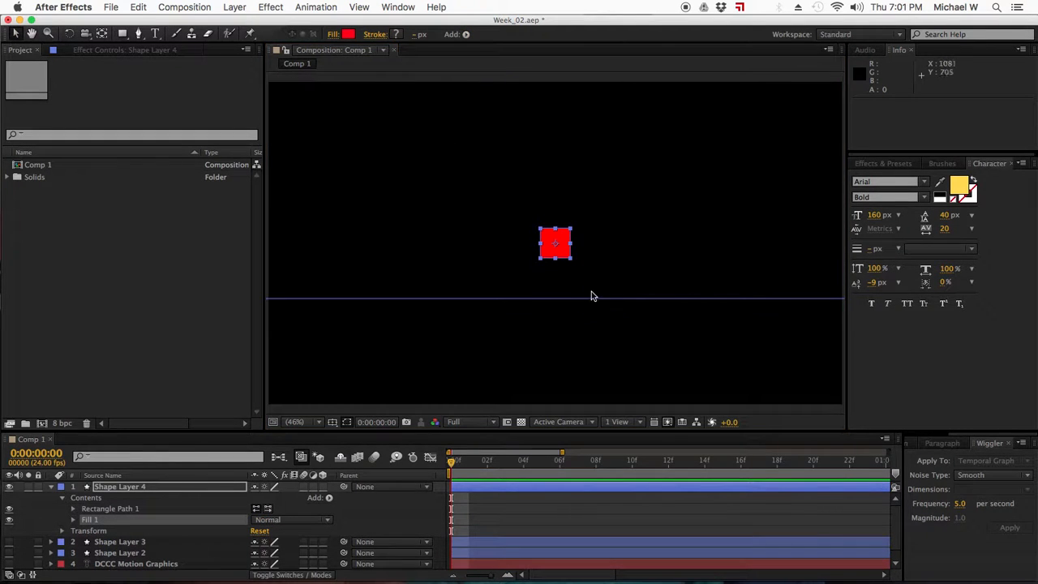
pyautogui.moveTo(538, 267)
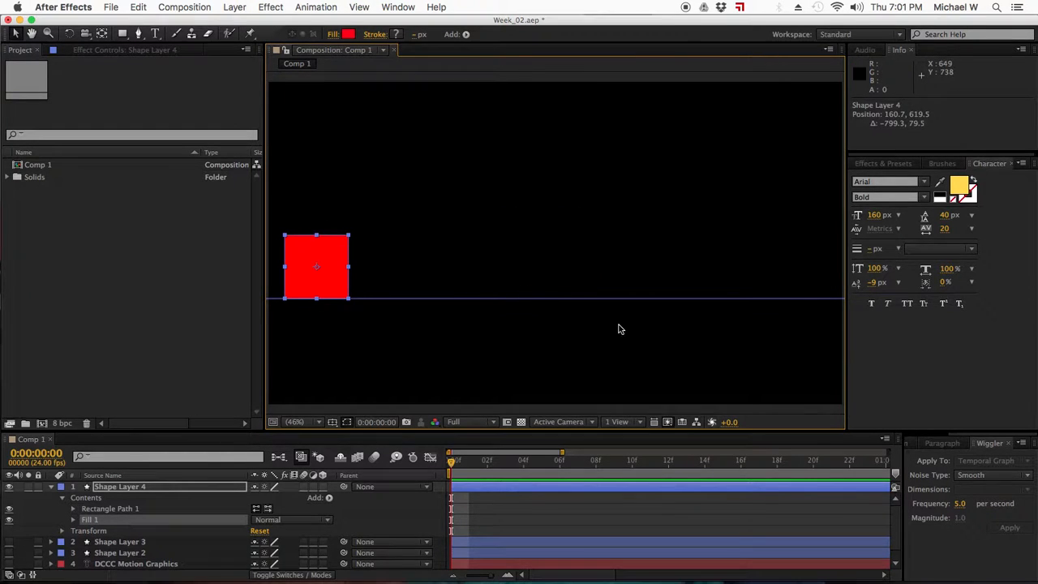
pyautogui.moveTo(478, 286)
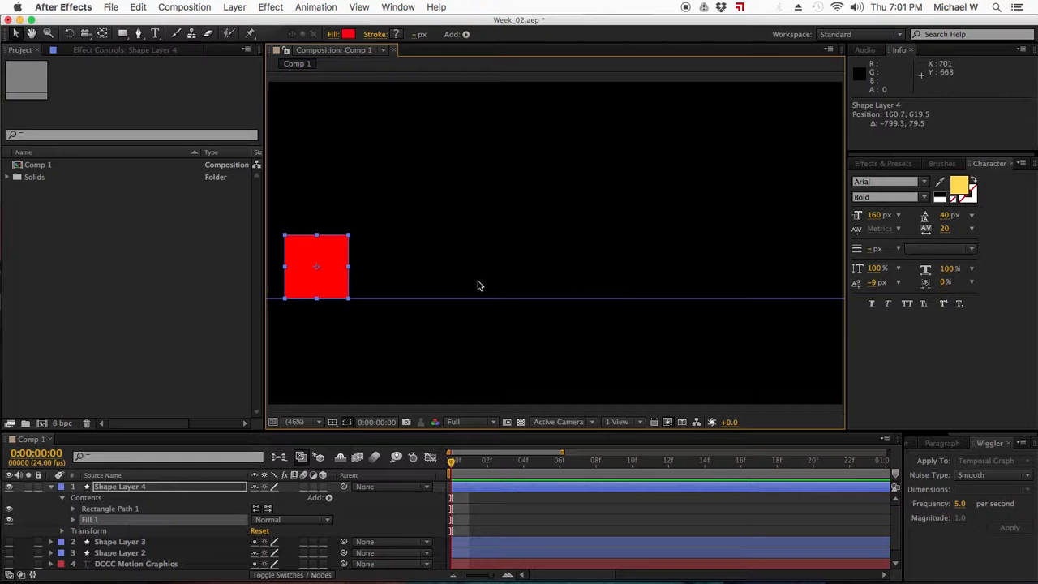
pyautogui.moveTo(133, 500)
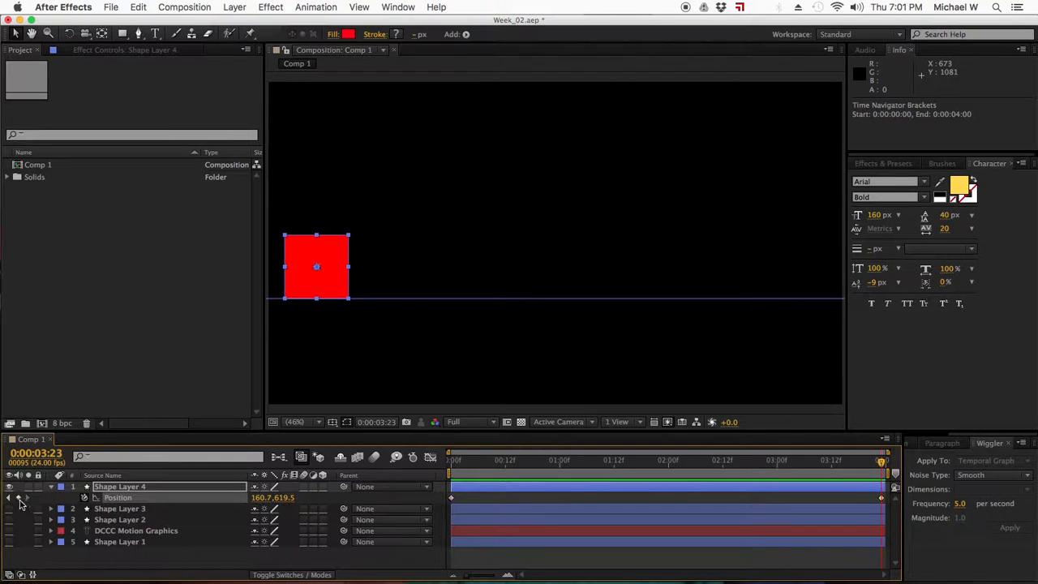
# Drag the square from the left toward the right edge to set the end Position keyframe
pyautogui.moveTo(317, 266); pyautogui.dragTo(564, 266)
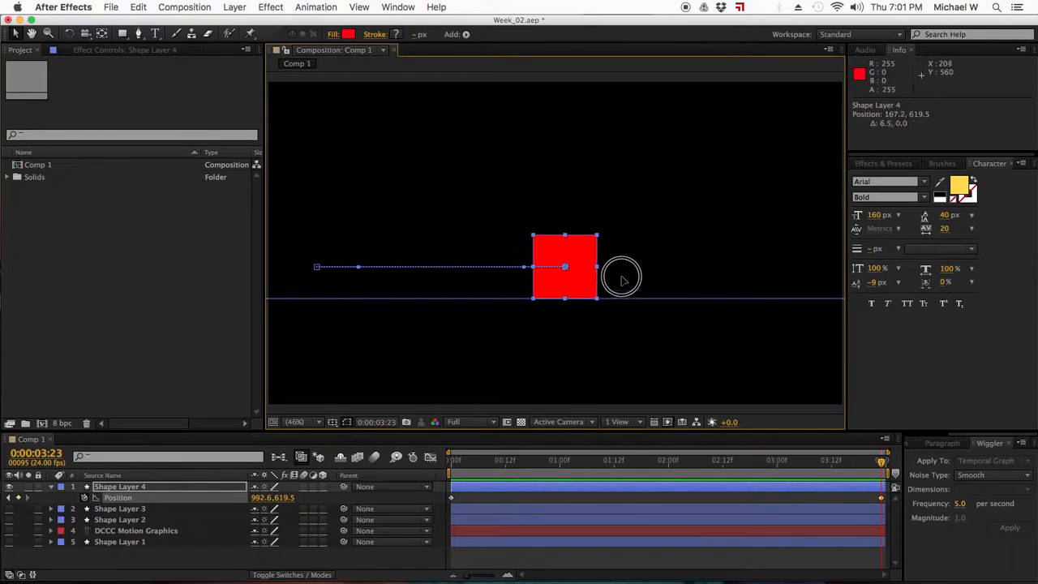
pyautogui.moveTo(565, 266); pyautogui.dragTo(805, 266)
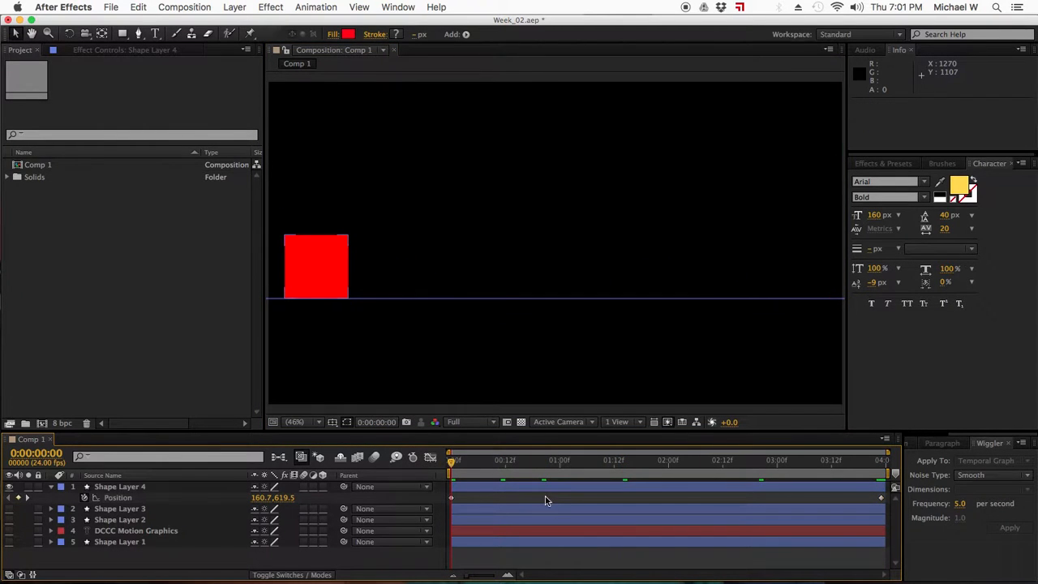
# Wiggle the Position keyframes with all dimensions independent, frequency 5 and a higher magnitude
pyautogui.click(120, 486)
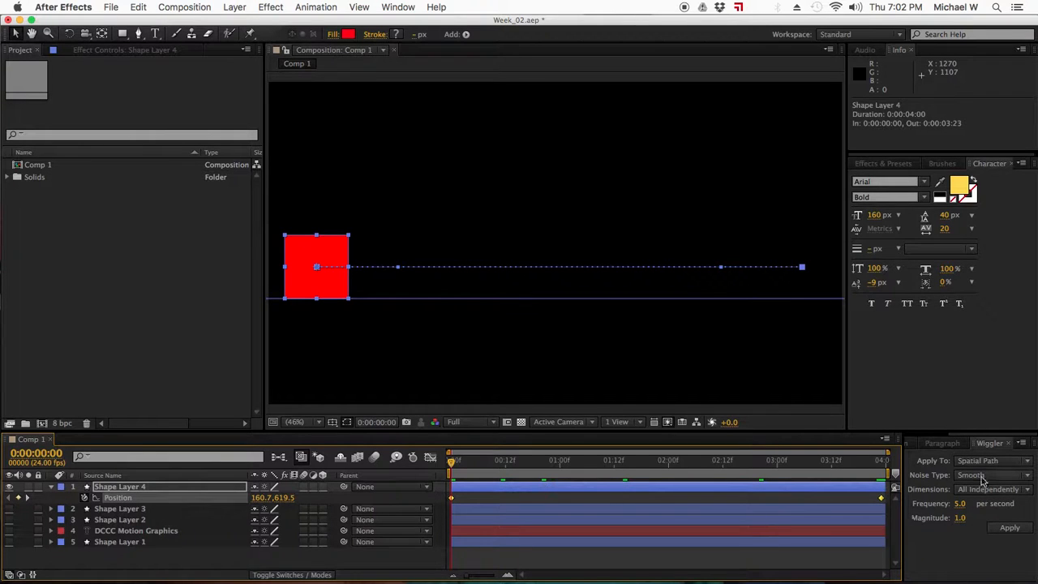
pyautogui.moveTo(986, 501)
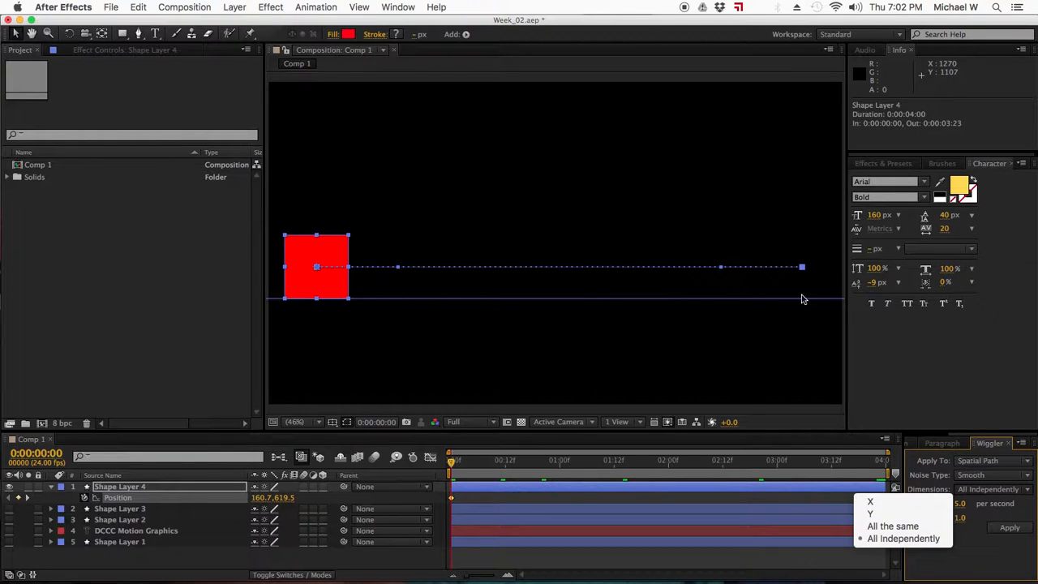
pyautogui.moveTo(783, 281)
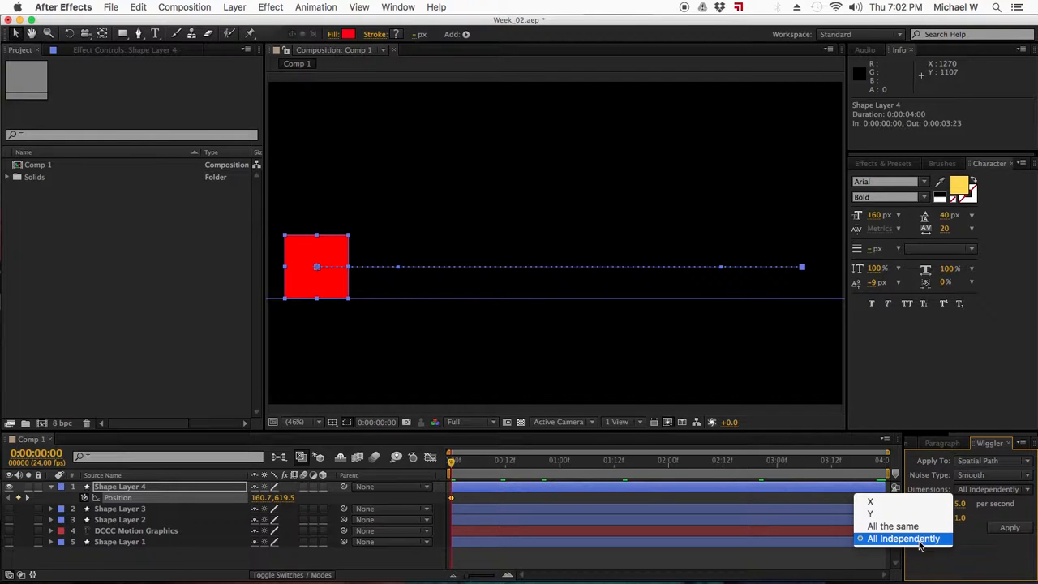
pyautogui.click(903, 538)
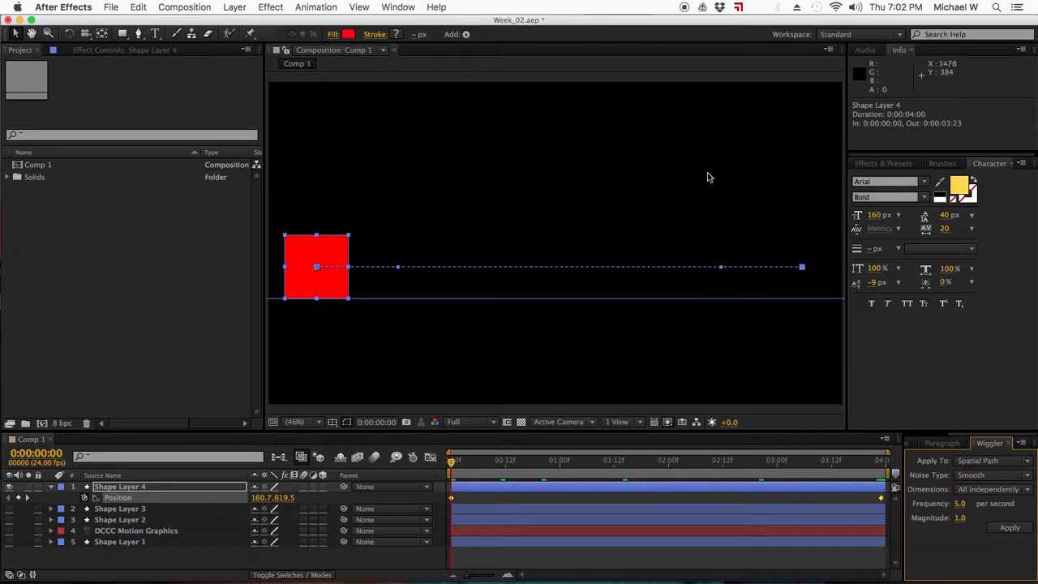
pyautogui.click(960, 518)
pyautogui.write('121')
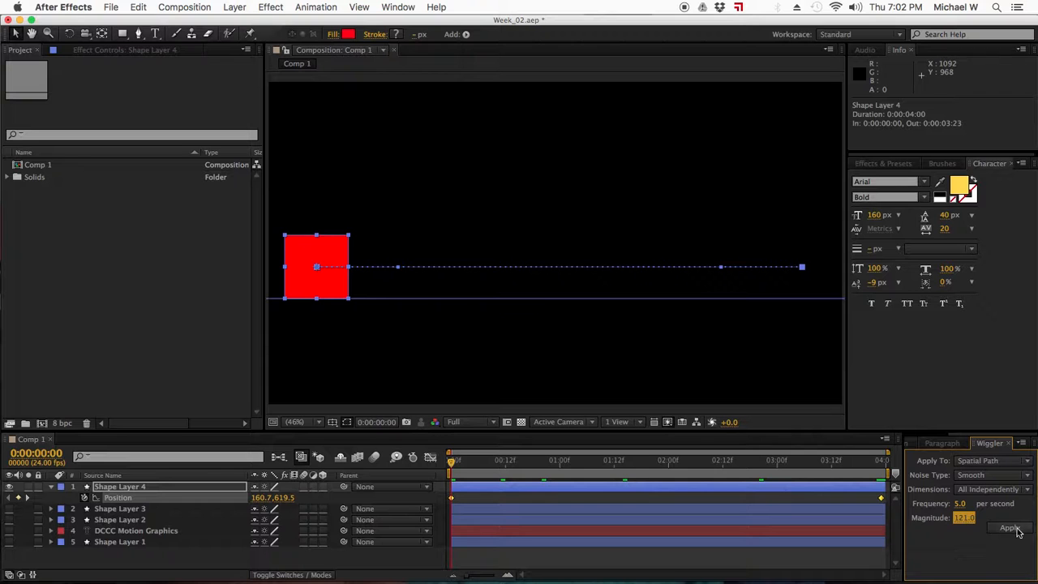
# Apply the Wiggler to fill the Position track with wiggled keyframes and preview the jitter
pyautogui.click(1009, 528)
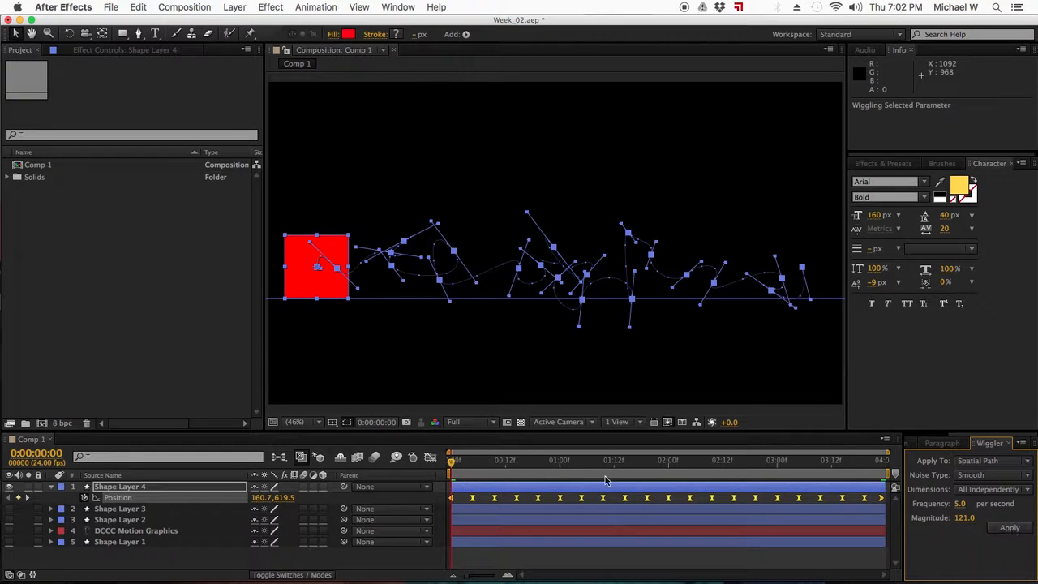
pyautogui.moveTo(421, 250)
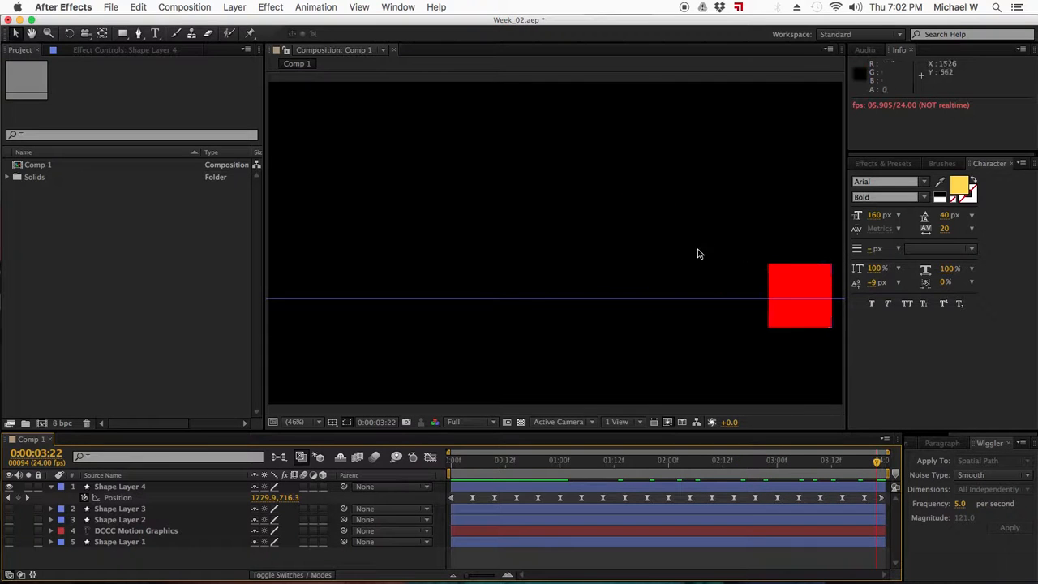
pyautogui.moveTo(495, 474)
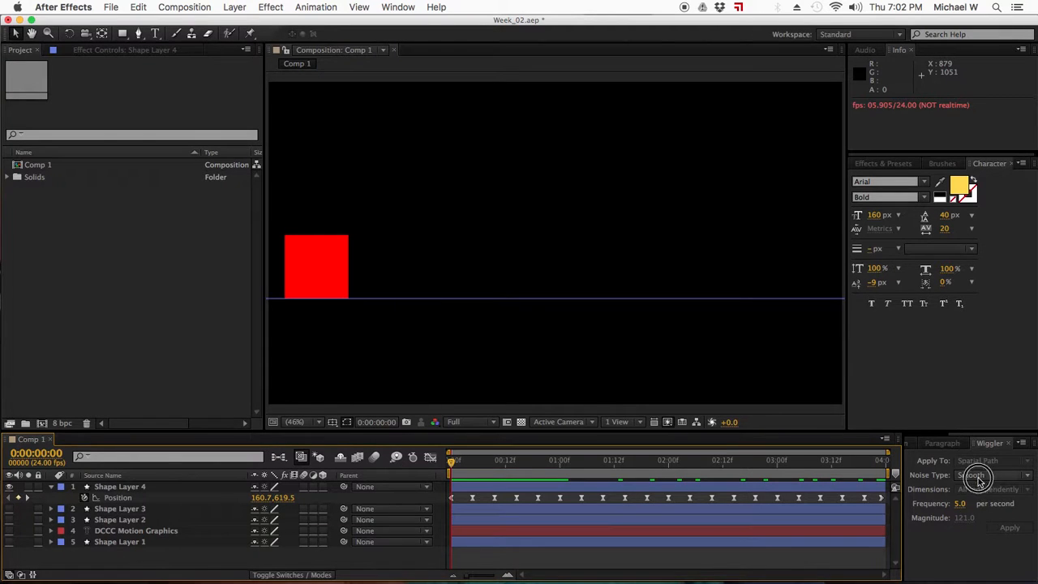
pyautogui.click(981, 473)
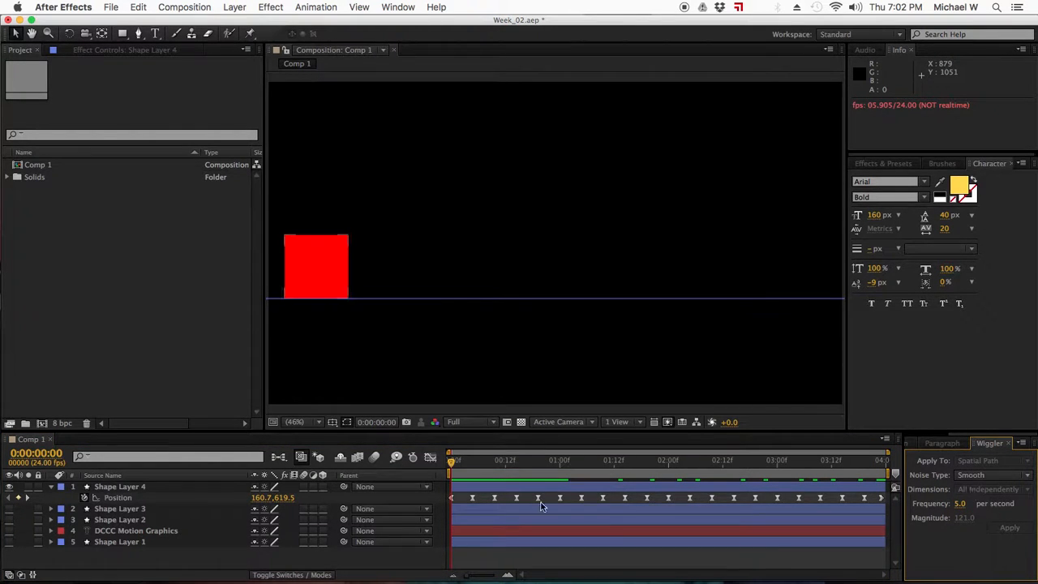
# Wiggle the Rotation keyframes temporally at frequency 3, magnitude 79, and preview the tumbling
pyautogui.click(120, 486)
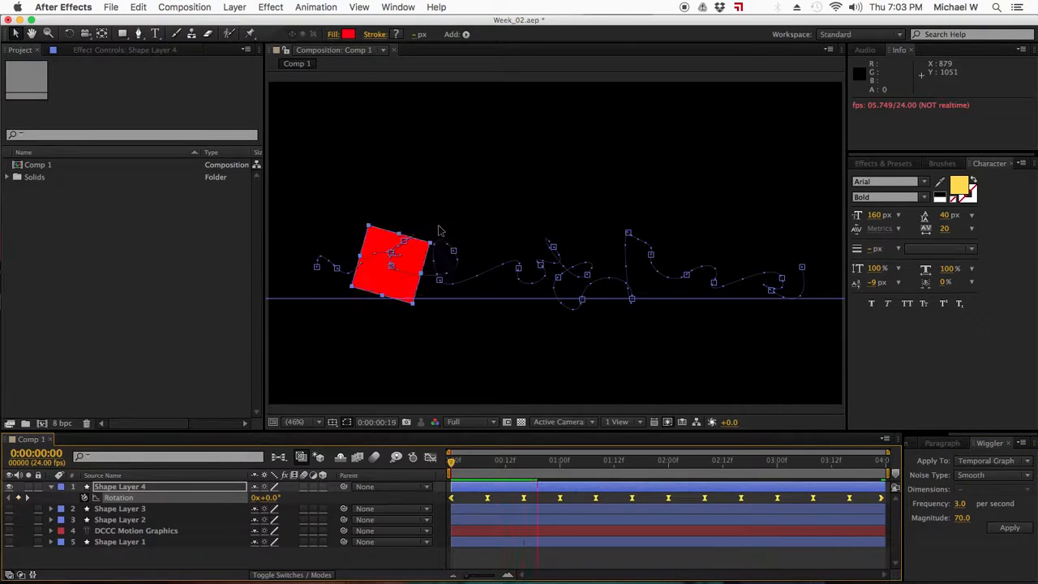
pyautogui.click(581, 461)
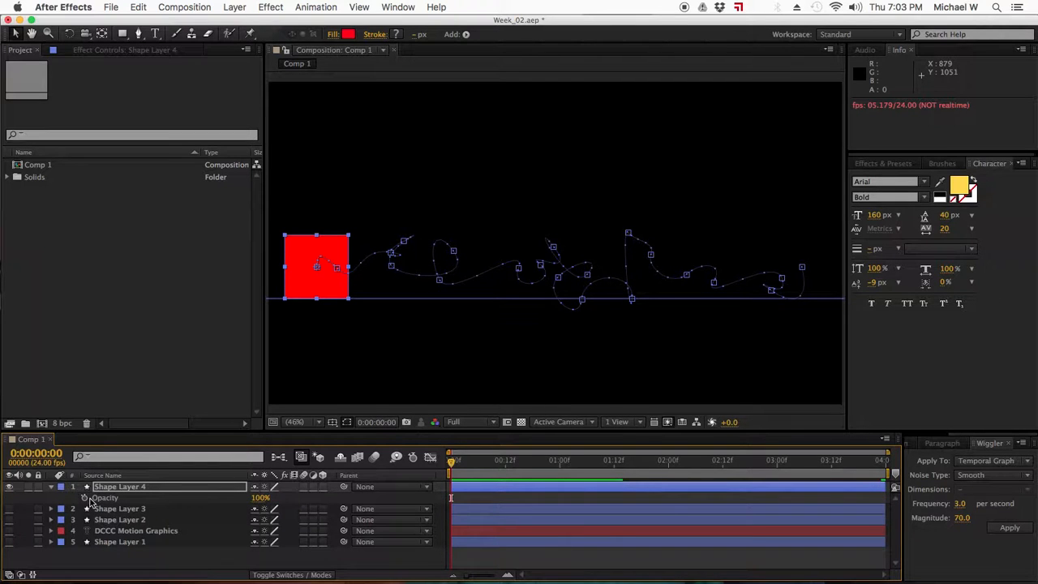
# Keyframe Opacity at 50, wiggle it at frequency 11 with a high magnitude, and preview the flicker
pyautogui.click(105, 496)
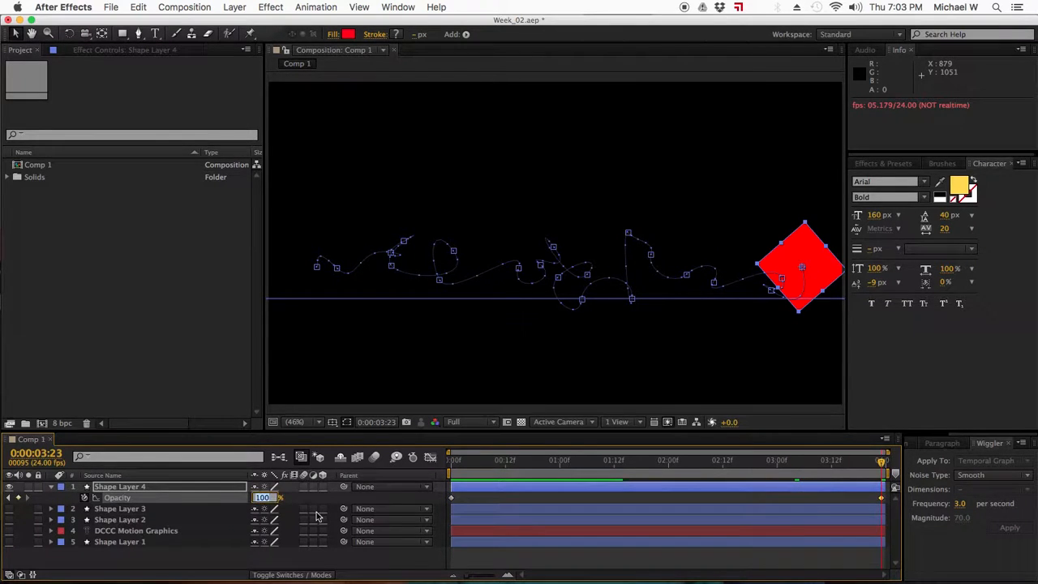
pyautogui.write('50')
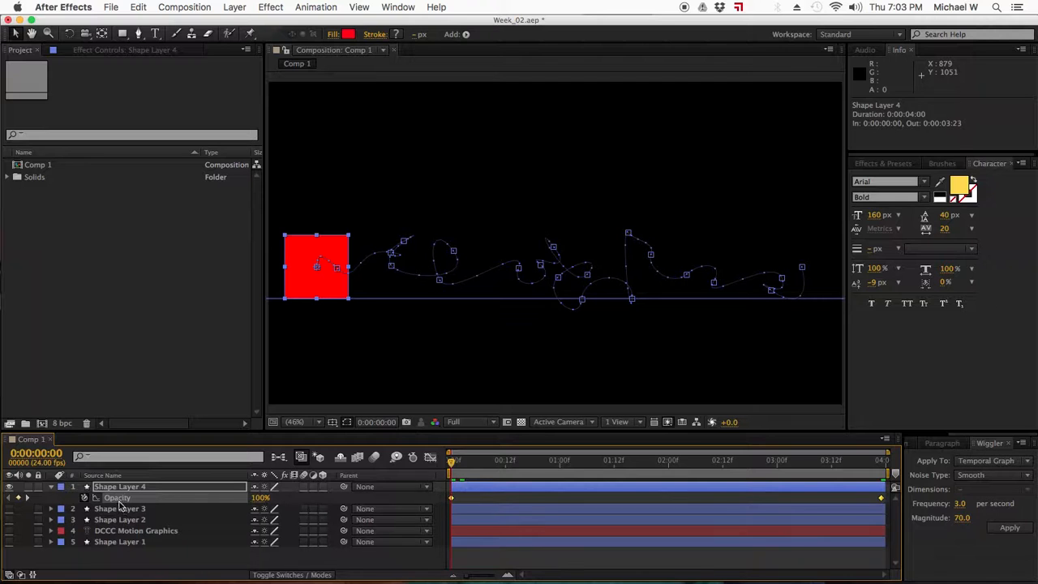
pyautogui.moveTo(656, 487)
pyautogui.write('244')
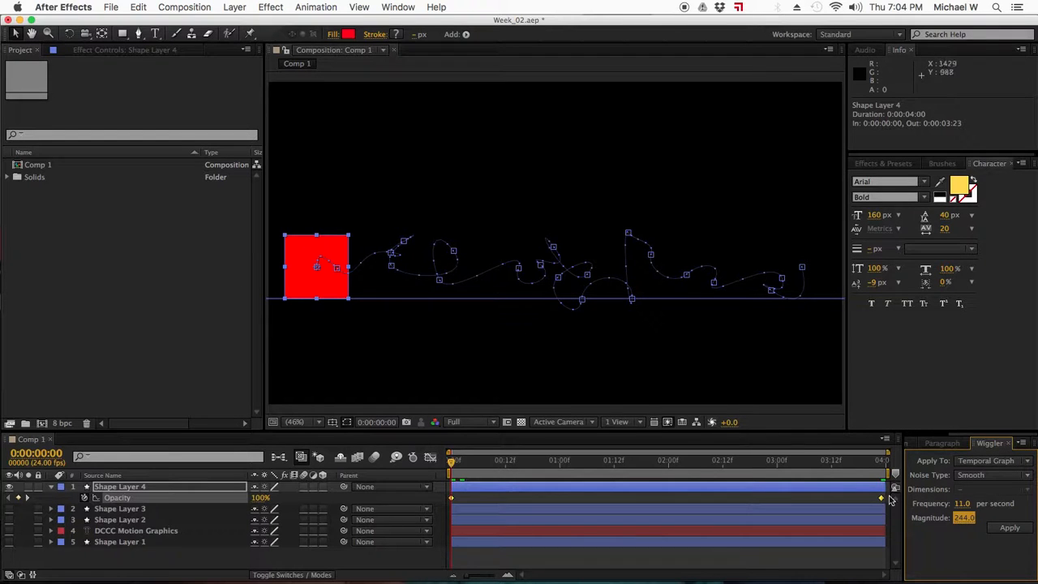
pyautogui.click(1009, 527)
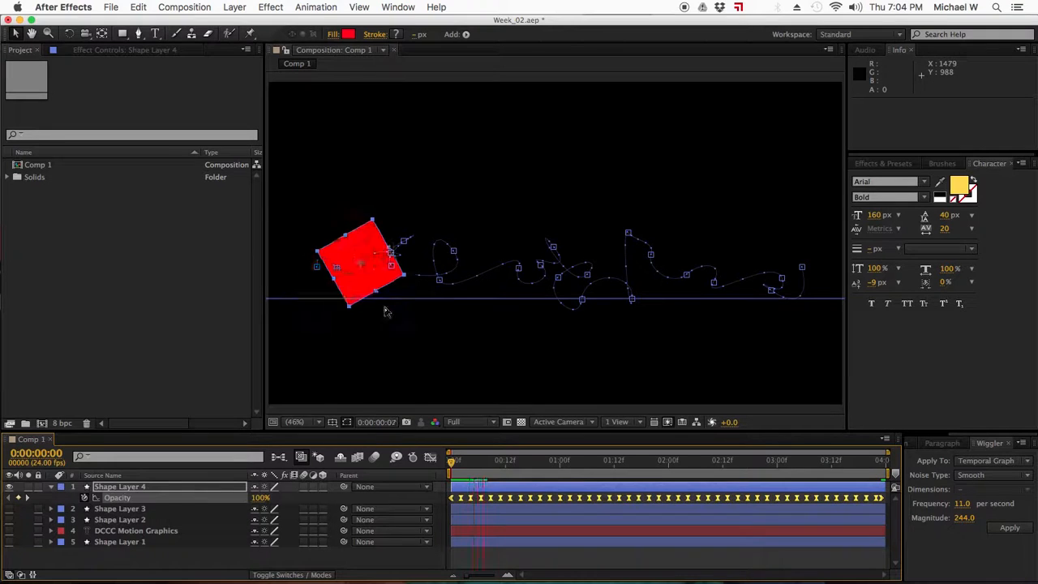
pyautogui.click(454, 460)
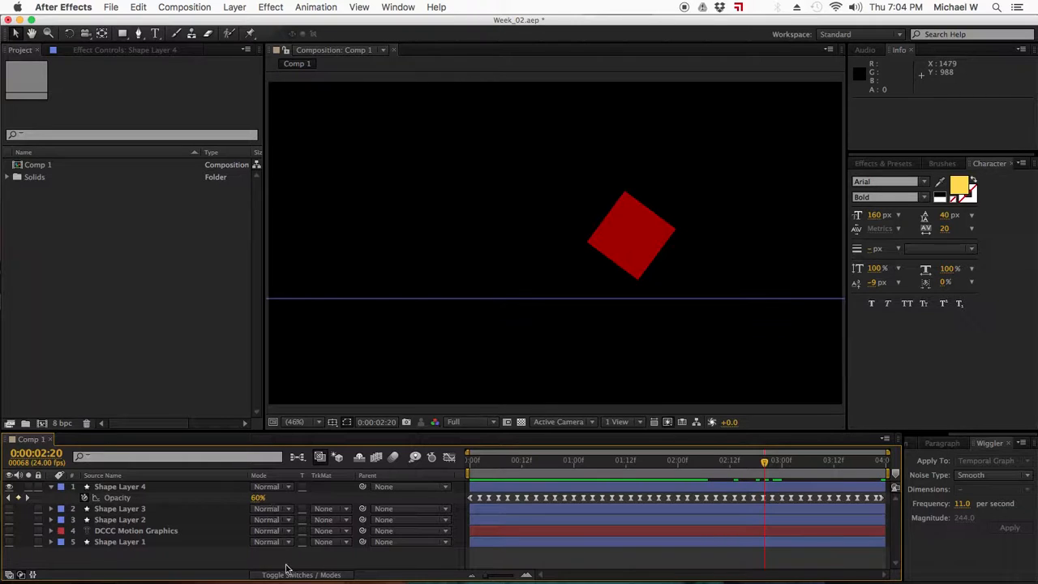
# Enable Motion Blur for Shape Layer 4 and the composition, then scrub the timeline to check it
pyautogui.click(302, 575)
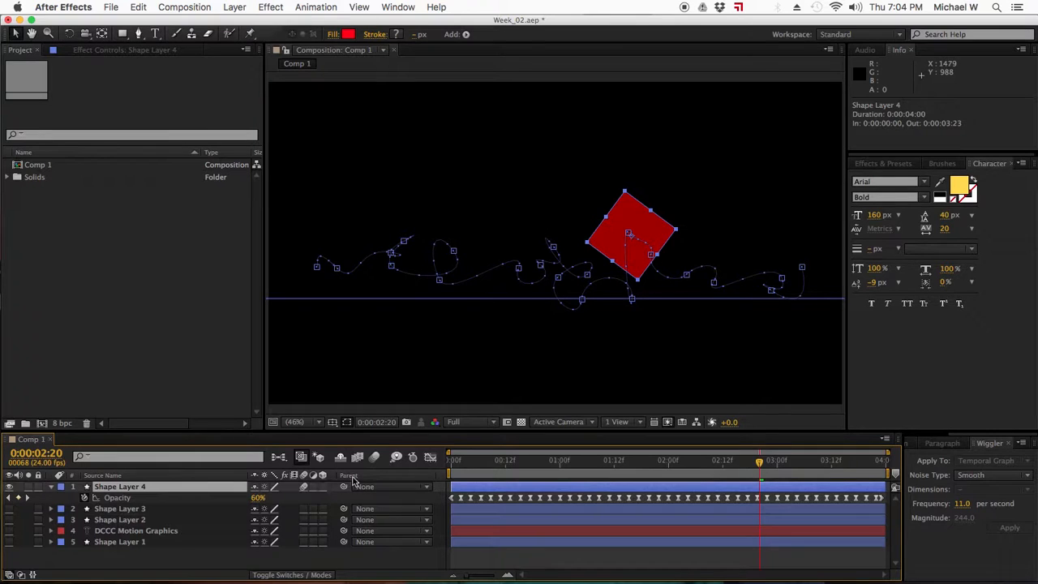
pyautogui.moveTo(377, 457)
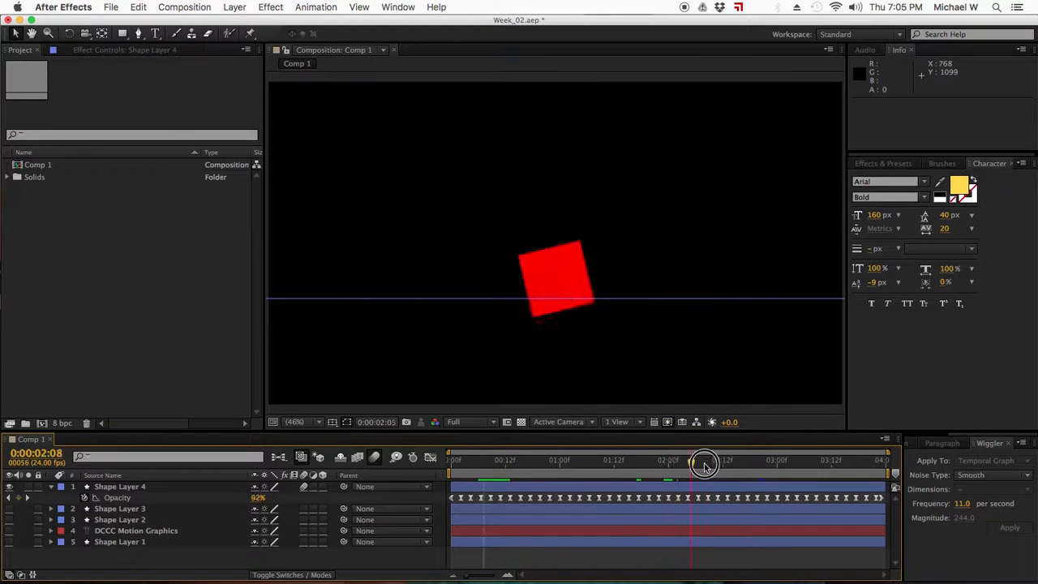
pyautogui.moveTo(704, 467); pyautogui.dragTo(759, 467)
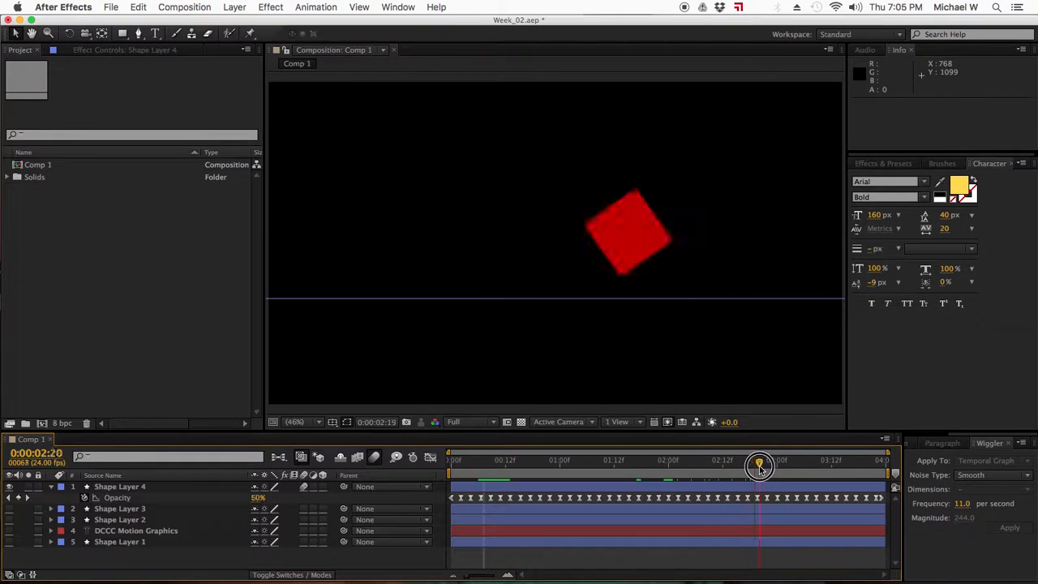